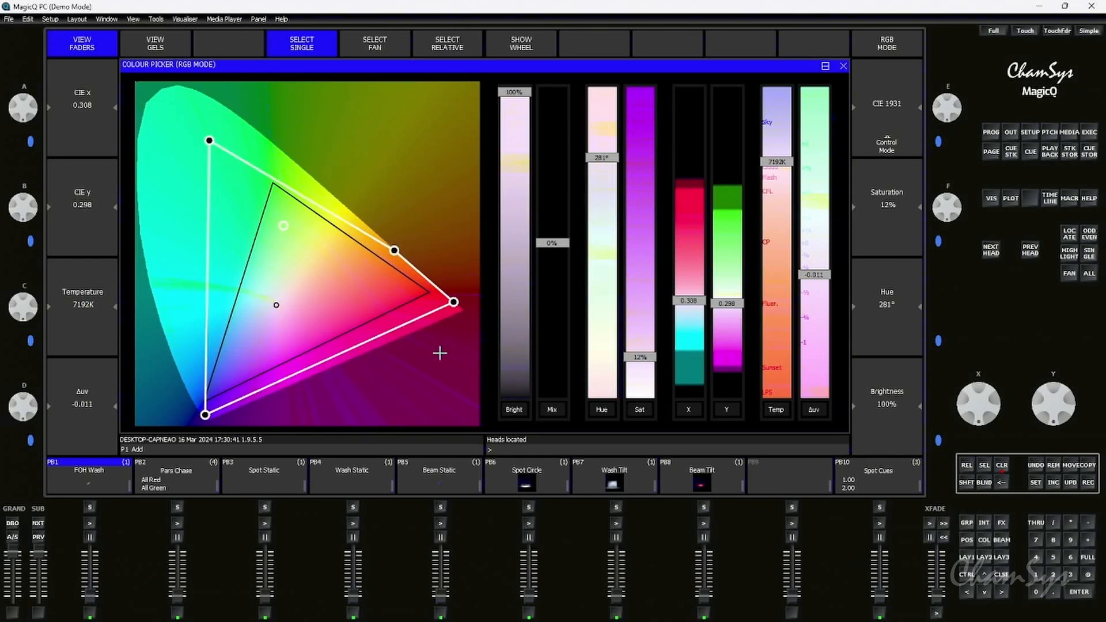
- Pick a near-white tint on the CIE chart and show the gel palette
{"action": "left_click", "coordinate": [325, 298]}
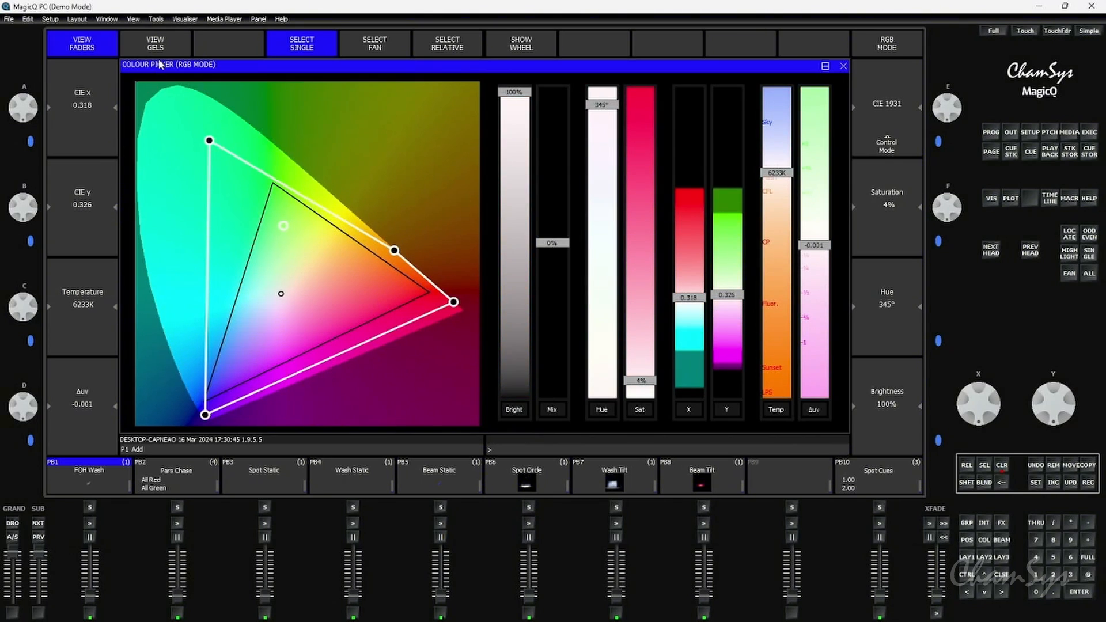
{"action": "left_click", "coordinate": [155, 43]}
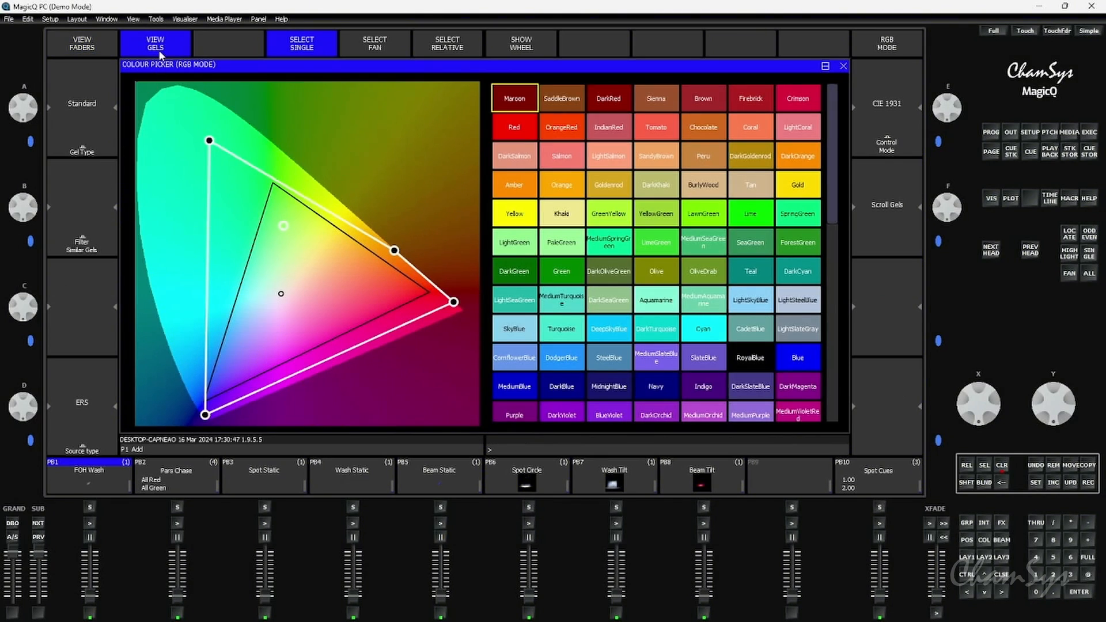
- Switch the gel library to Lee and apply the L71 deep blue gel
{"action": "left_click", "coordinate": [82, 104]}
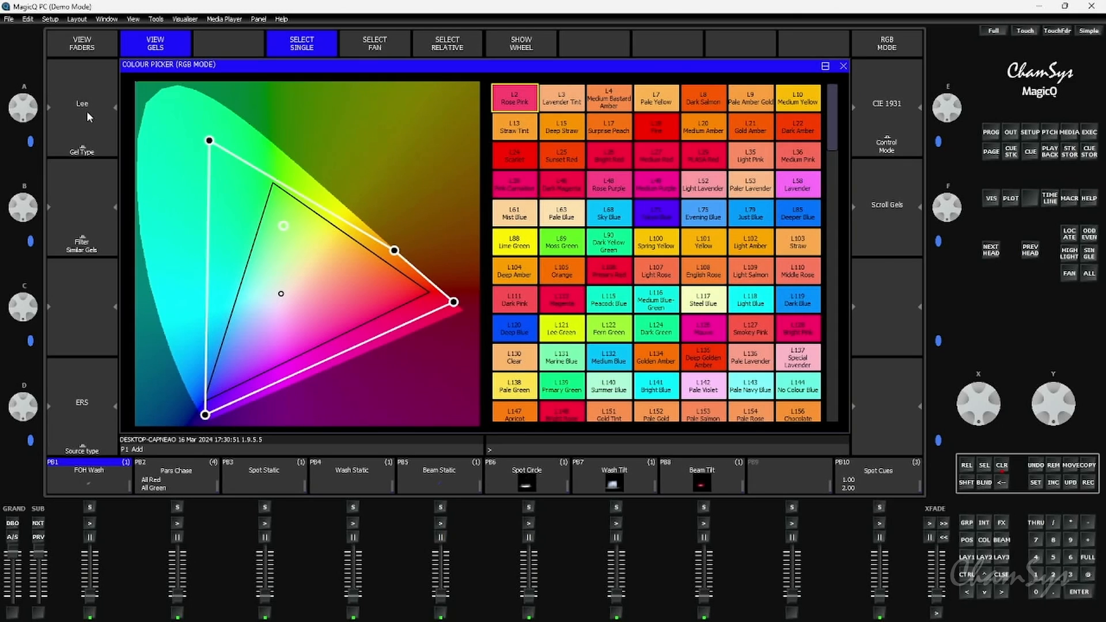
{"action": "left_click", "coordinate": [656, 213]}
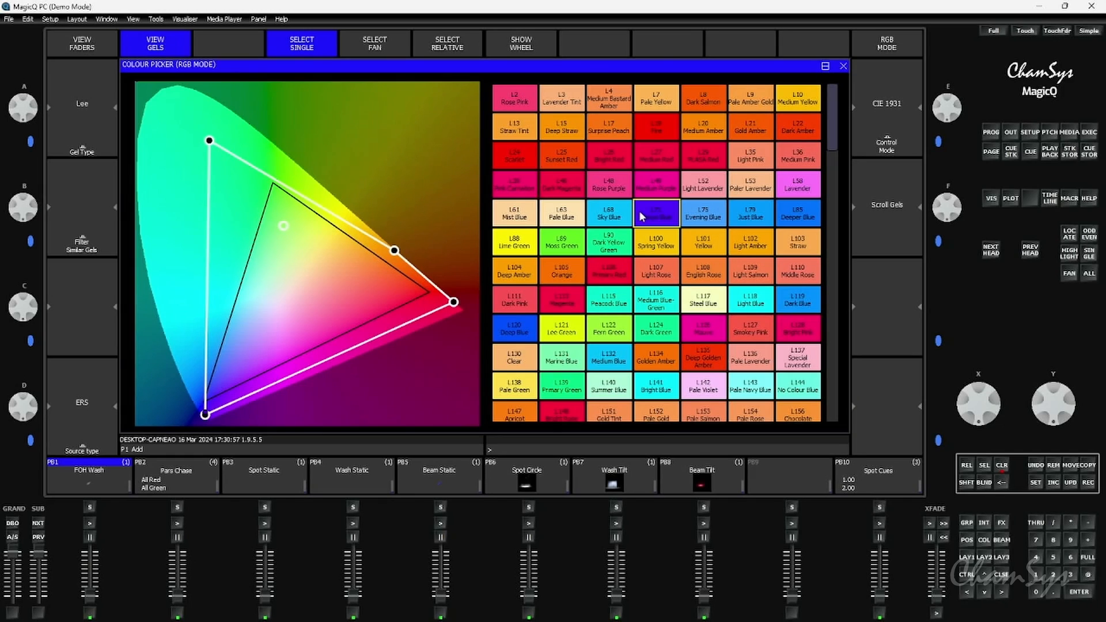
{"action": "mouse_move", "coordinate": [82, 429]}
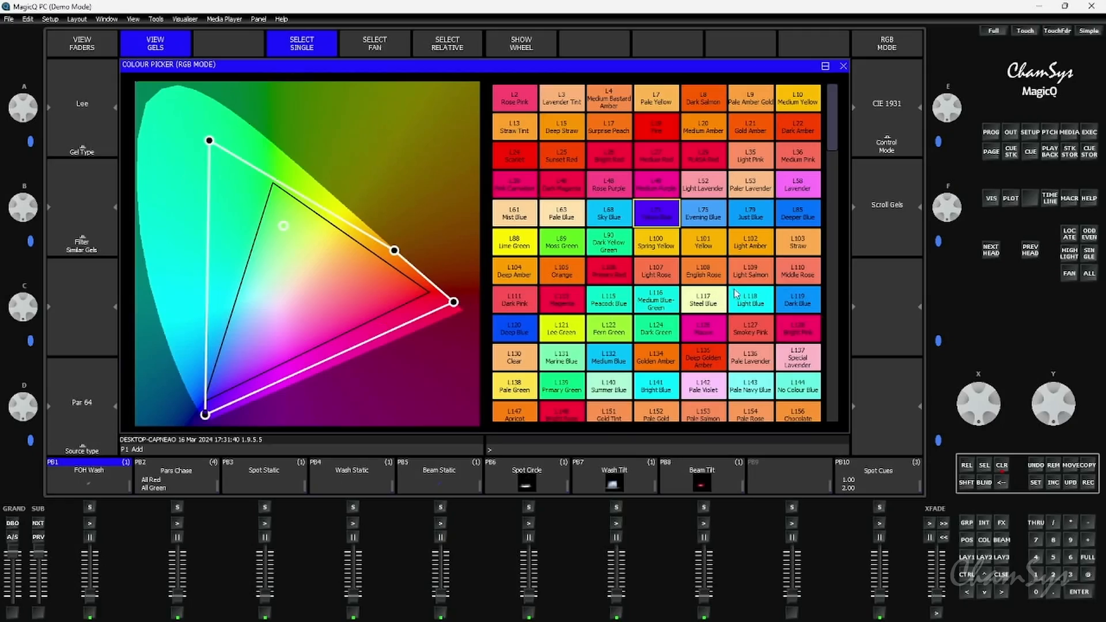
{"action": "left_click", "coordinate": [750, 299]}
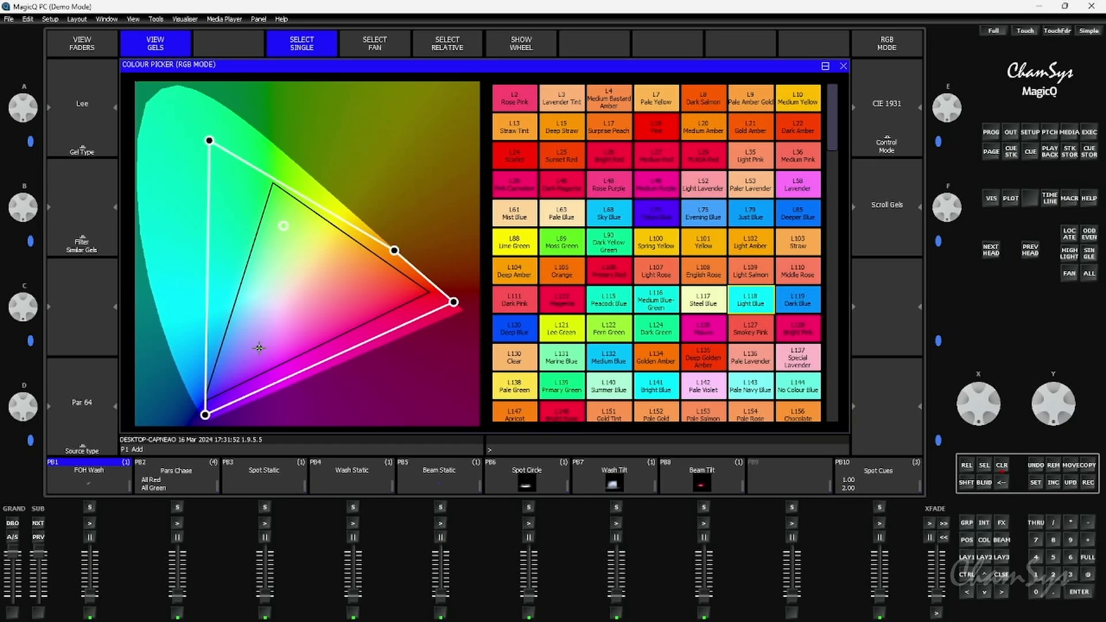
- Return to the colour fader view
{"action": "left_click", "coordinate": [82, 43]}
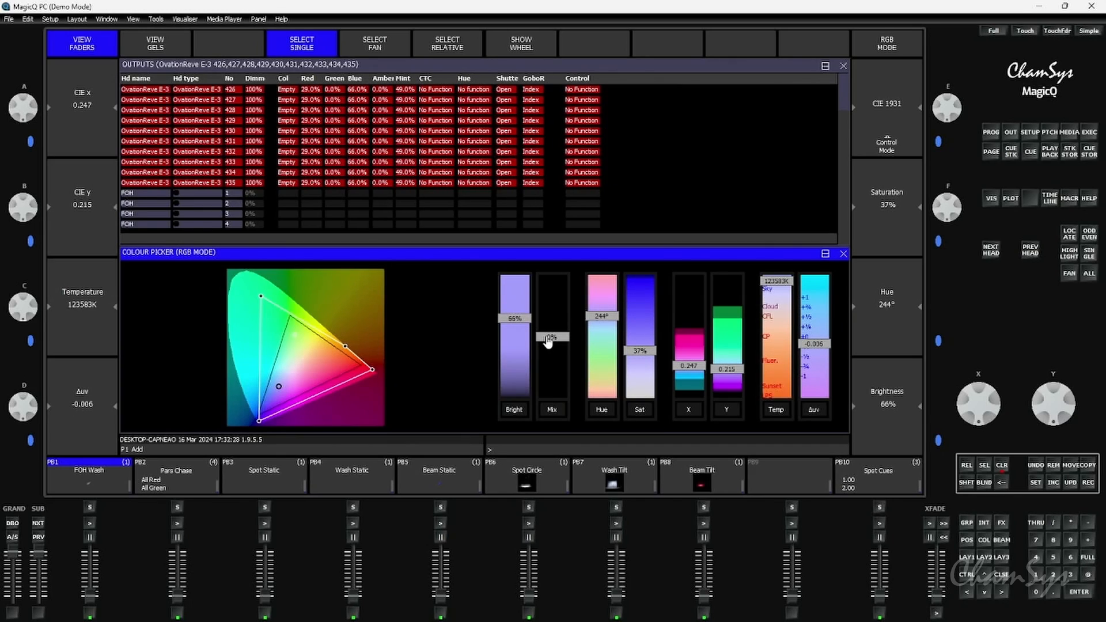
{"action": "mouse_move", "coordinate": [386, 167]}
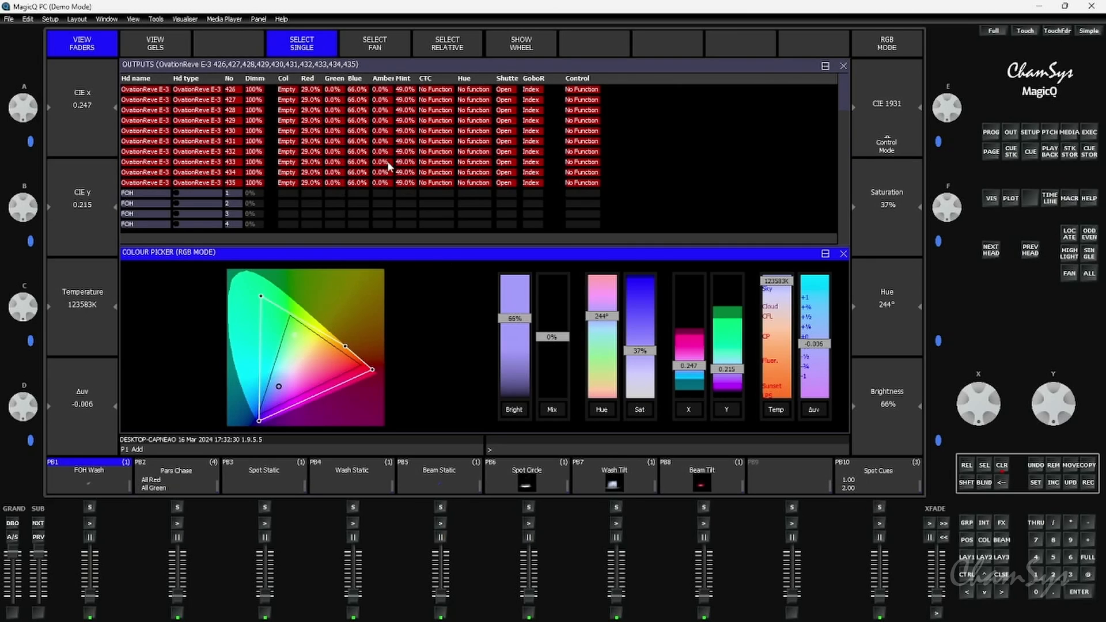